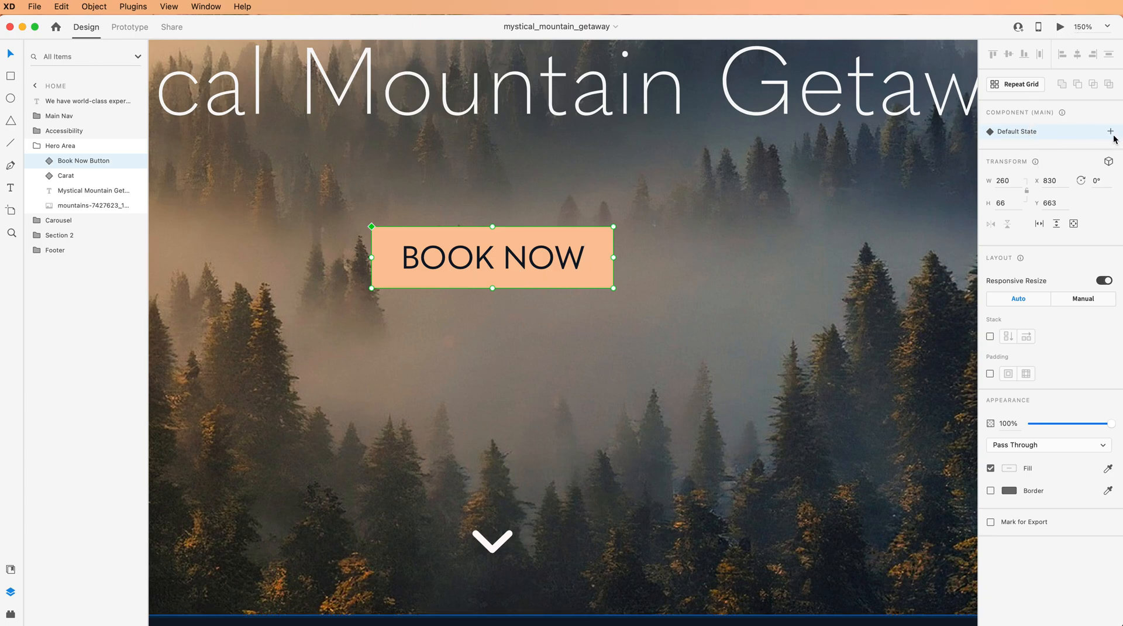
# Step: Add a Hover State beside the Book Now Button's Default State
pyautogui.click(1110, 131)
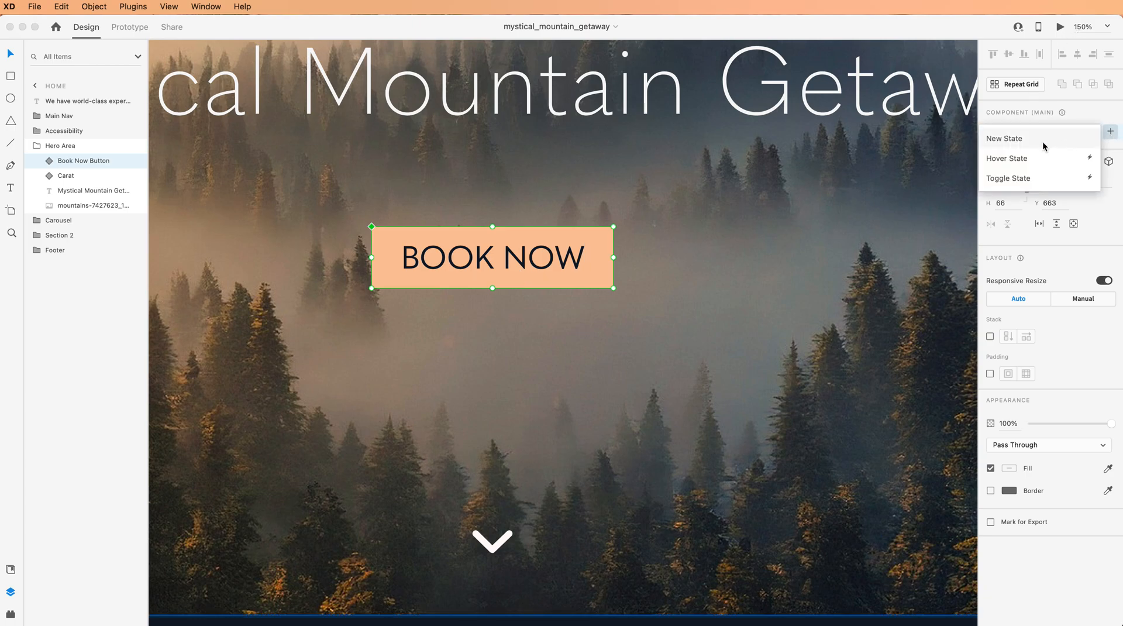
pyautogui.moveTo(1028, 158)
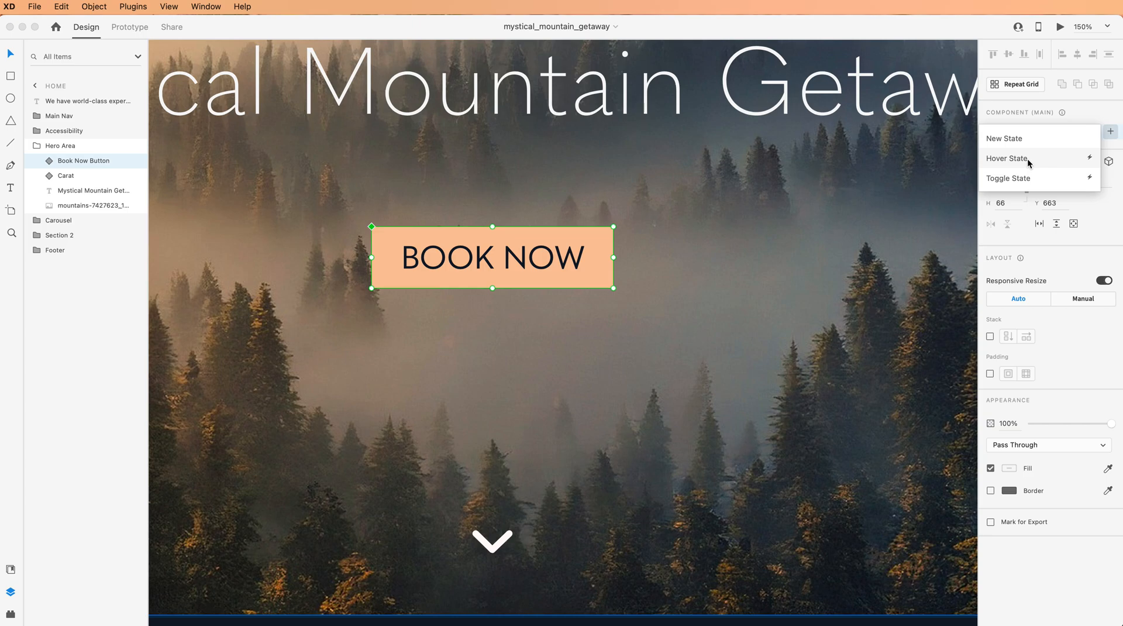
pyautogui.click(1008, 159)
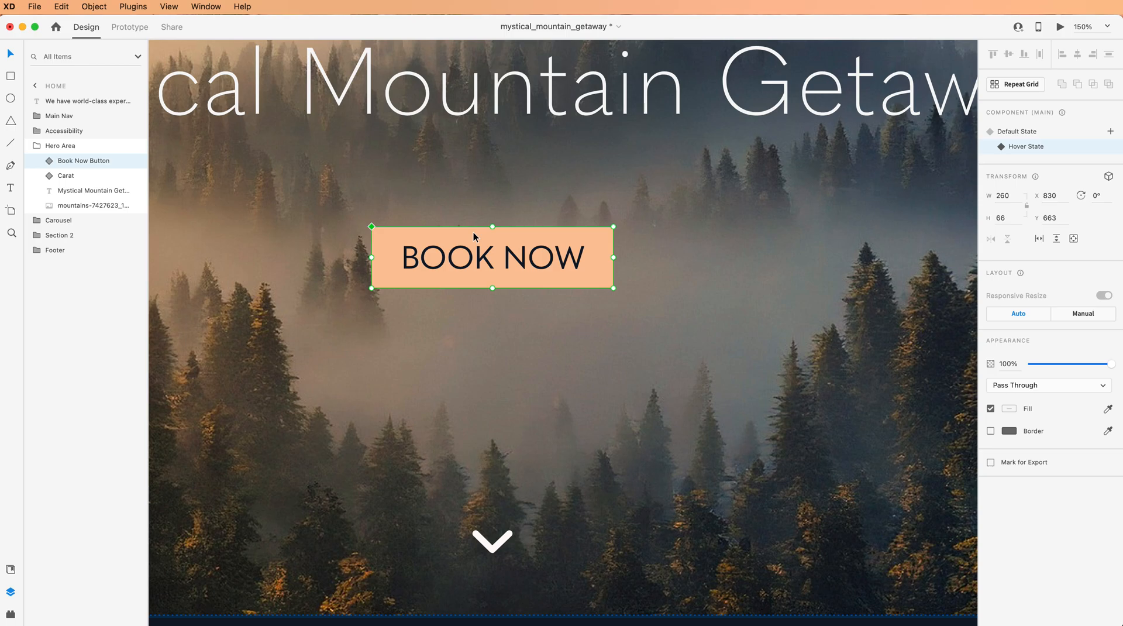
pyautogui.moveTo(638, 366)
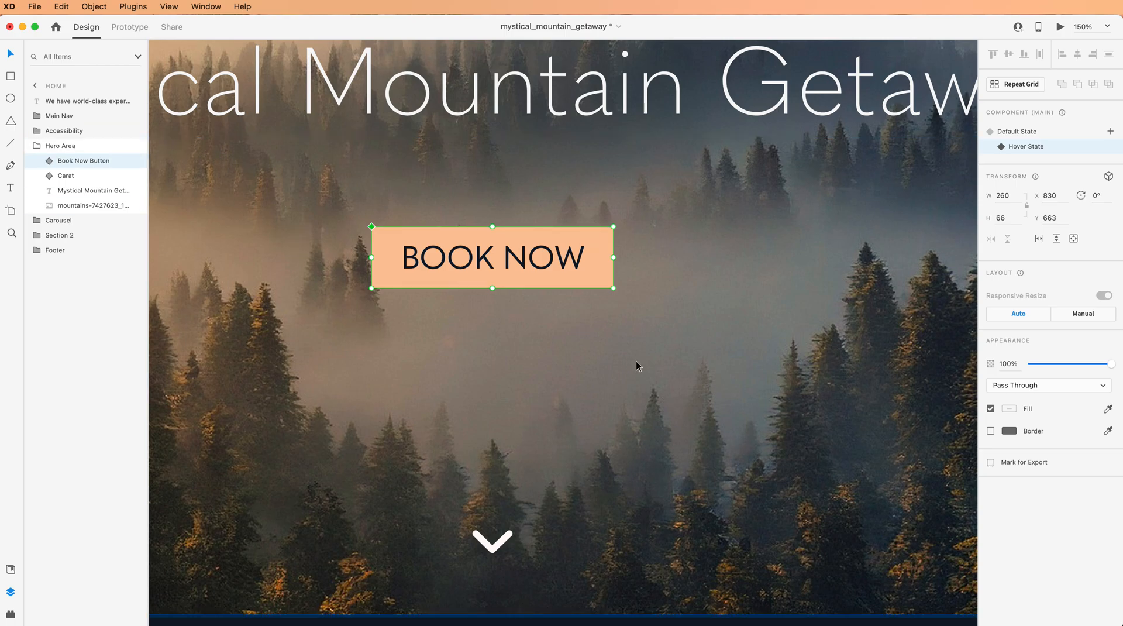
pyautogui.moveTo(421, 237)
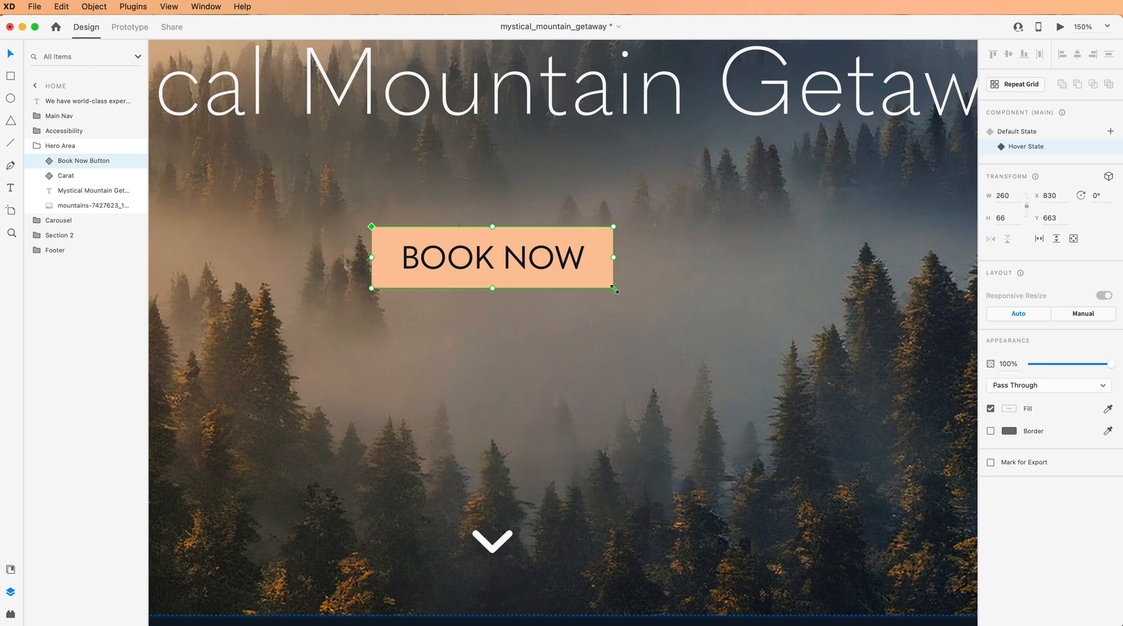
# Step: Enlarge the hover-state button to 317 by 80, re-centre BOOK NOW, and reselect the component
pyautogui.moveTo(614, 289); pyautogui.dragTo(666, 303)
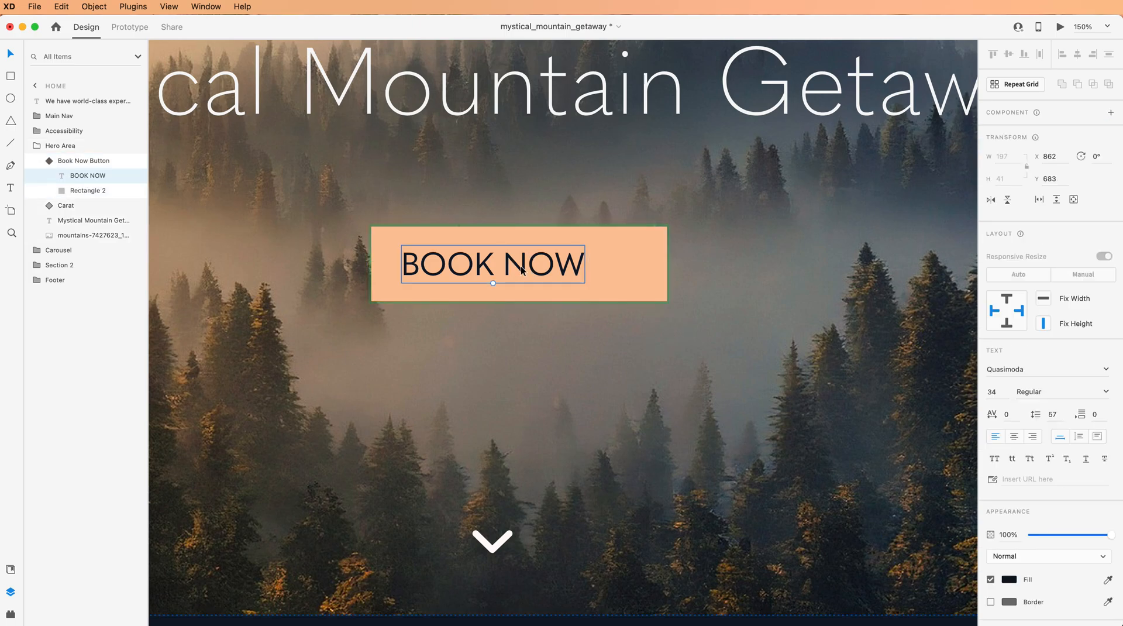
pyautogui.moveTo(492, 264); pyautogui.dragTo(502, 263)
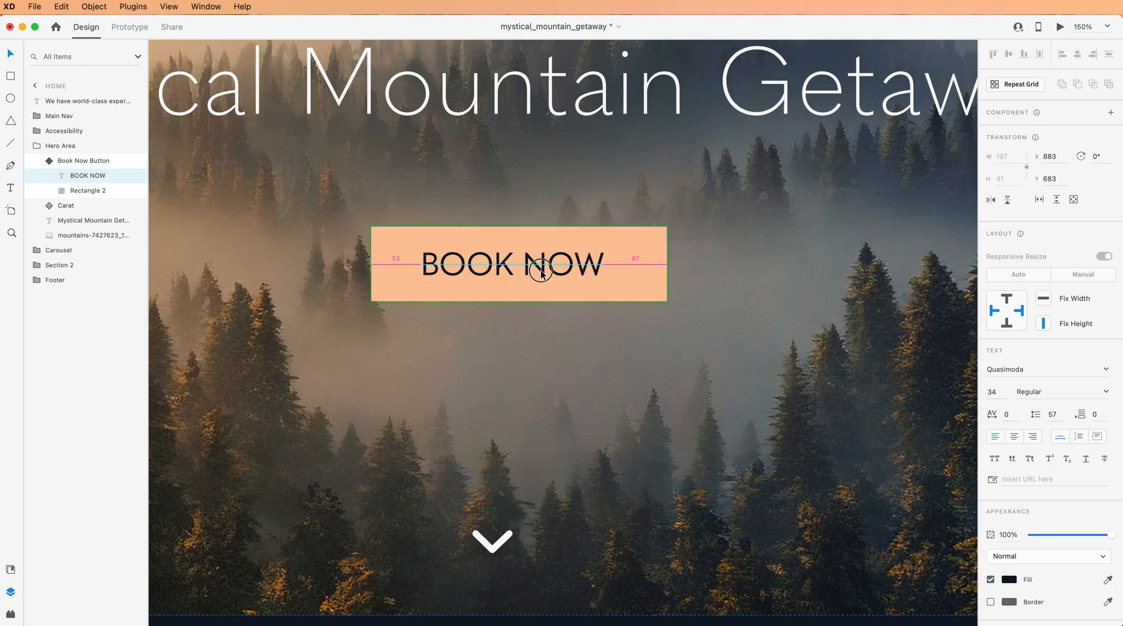
pyautogui.moveTo(540, 272); pyautogui.dragTo(546, 272)
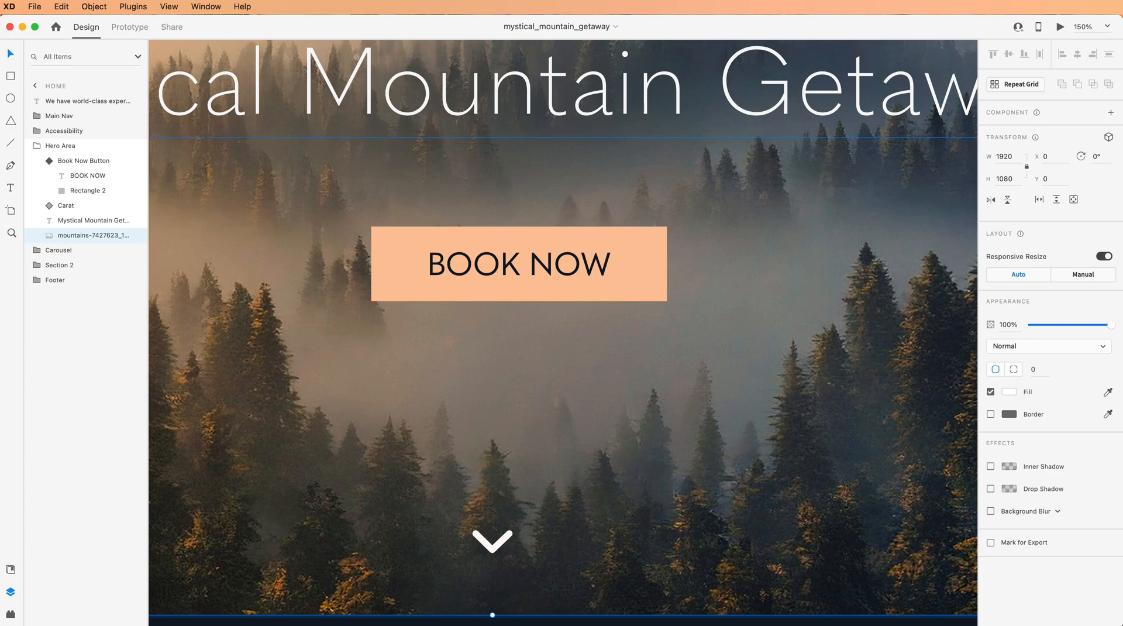
pyautogui.click(79, 160)
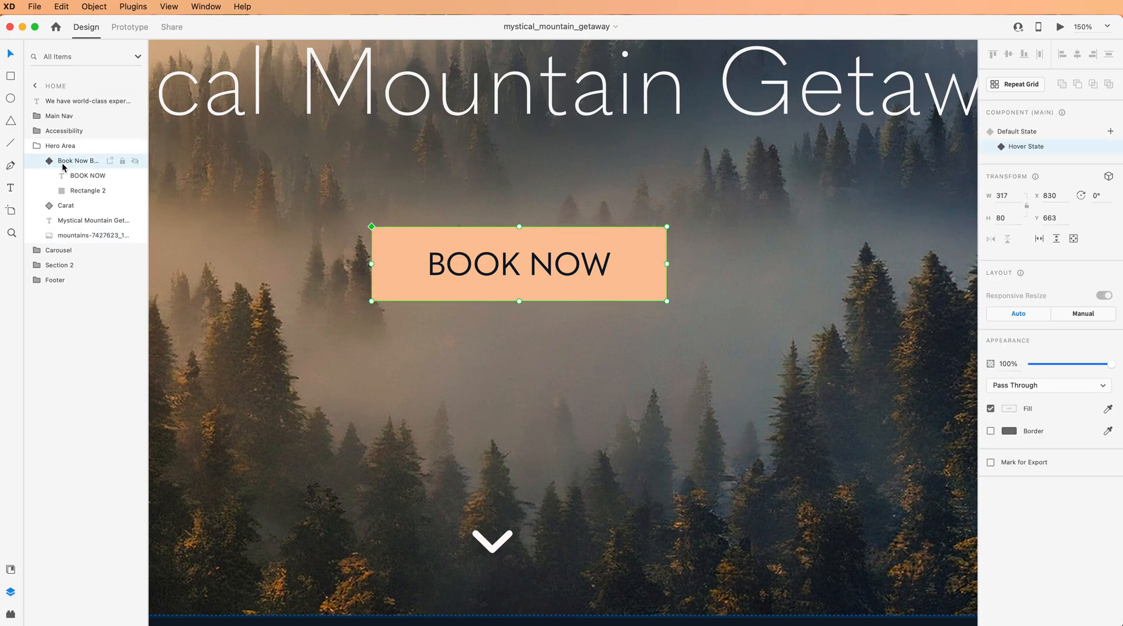
pyautogui.doubleClick(77, 160)
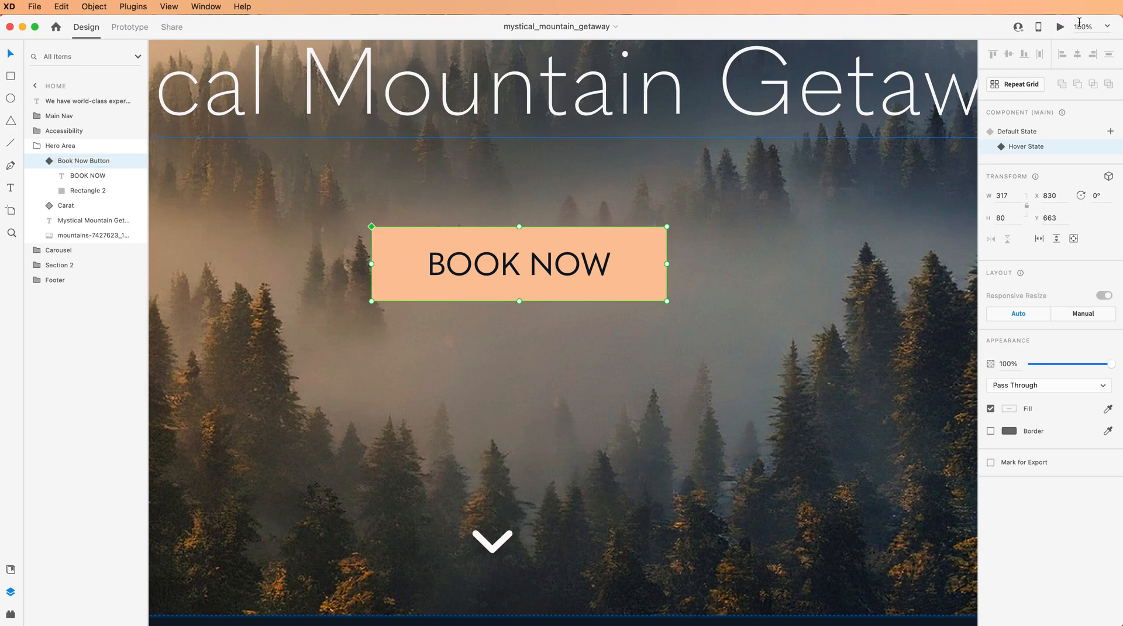
# Step: Launch the Mystical Mountain Getaway preview and scroll down to the BOOK NOW button
pyautogui.click(1060, 26)
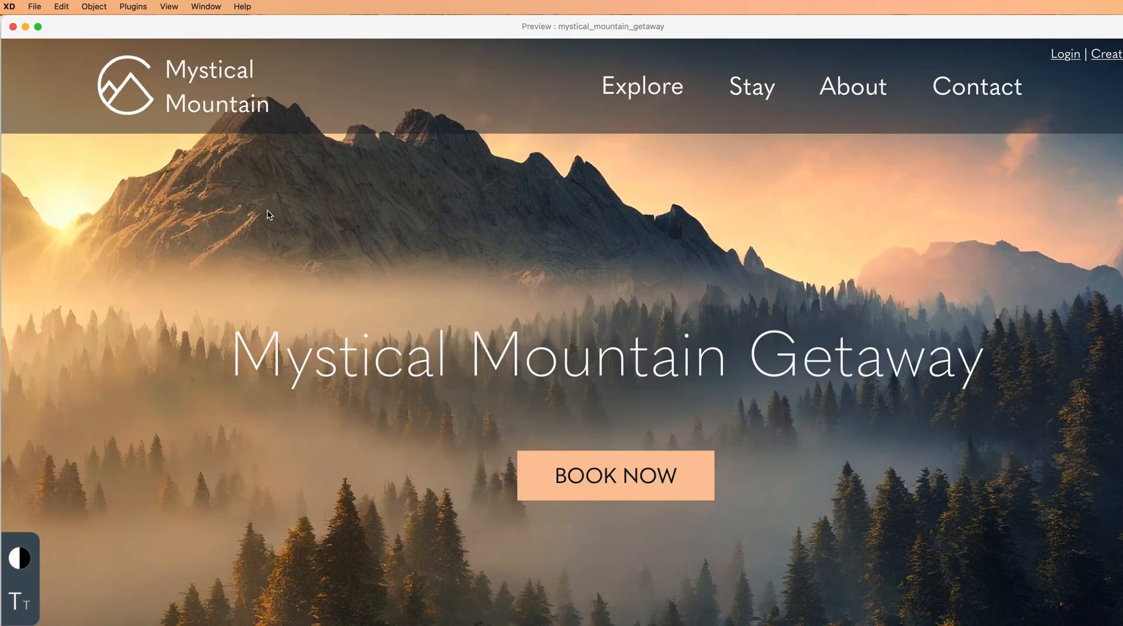
pyautogui.scroll(-3)
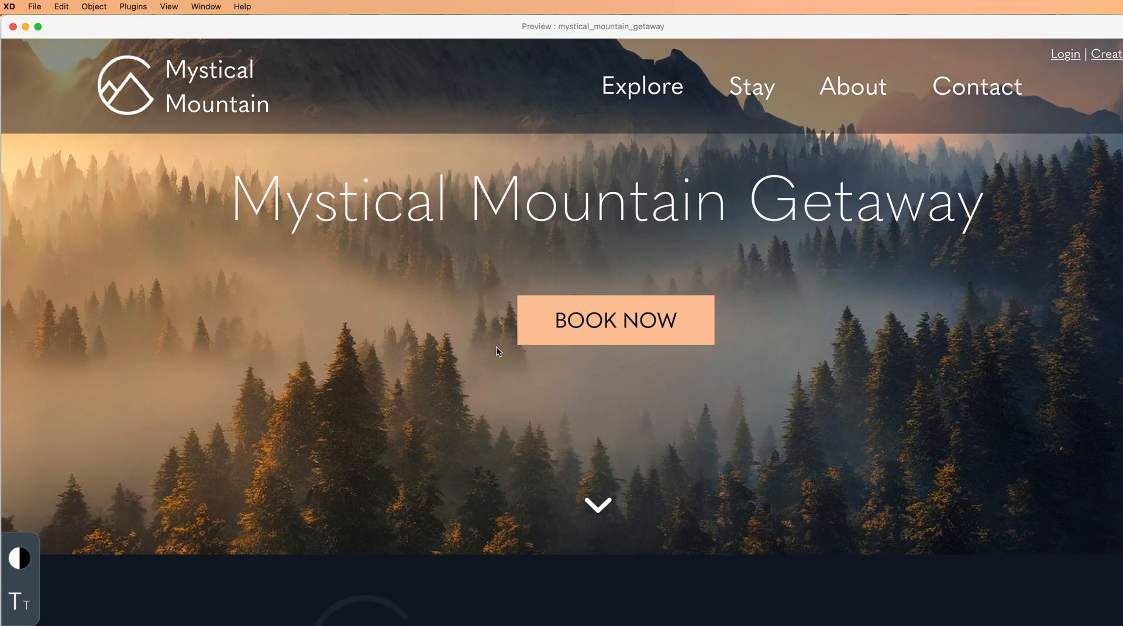
pyautogui.moveTo(573, 349)
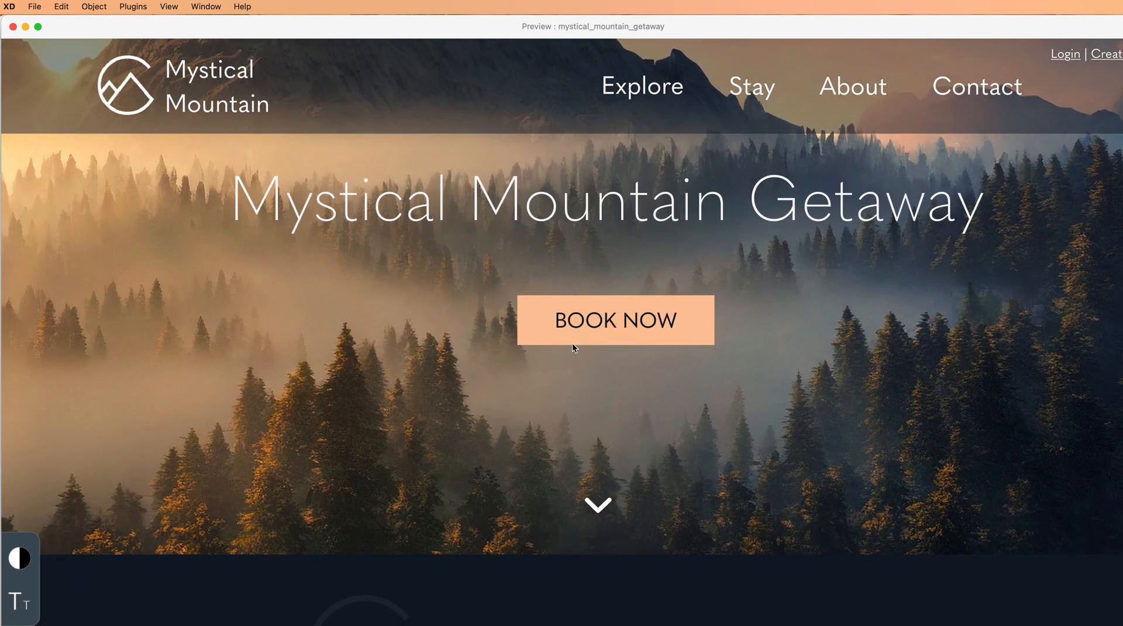
pyautogui.moveTo(565, 325)
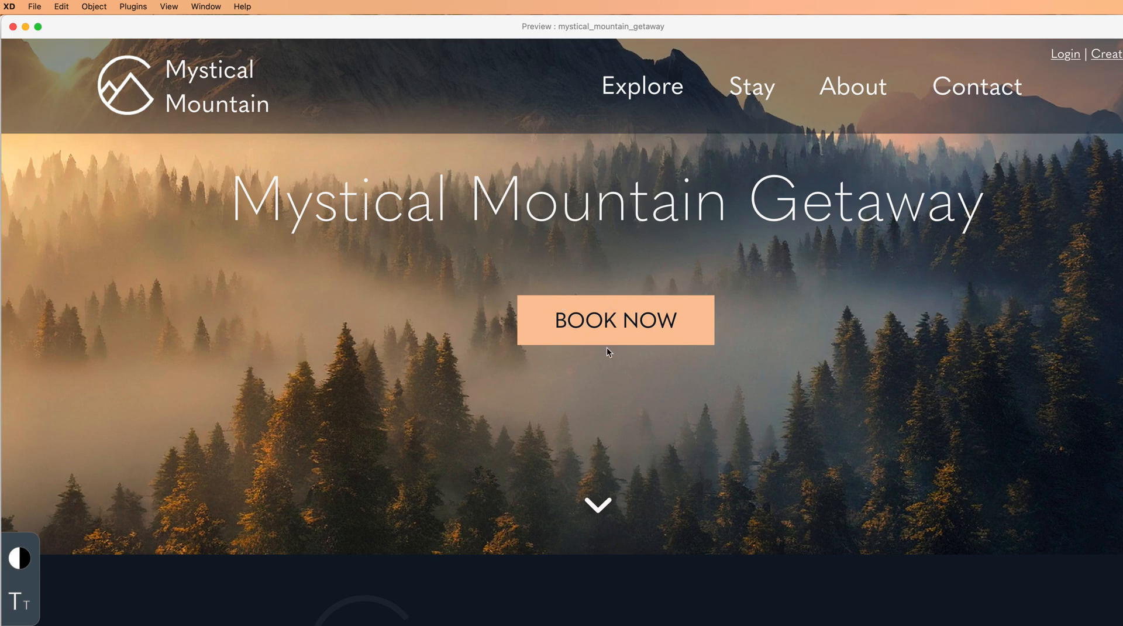
pyautogui.moveTo(581, 336)
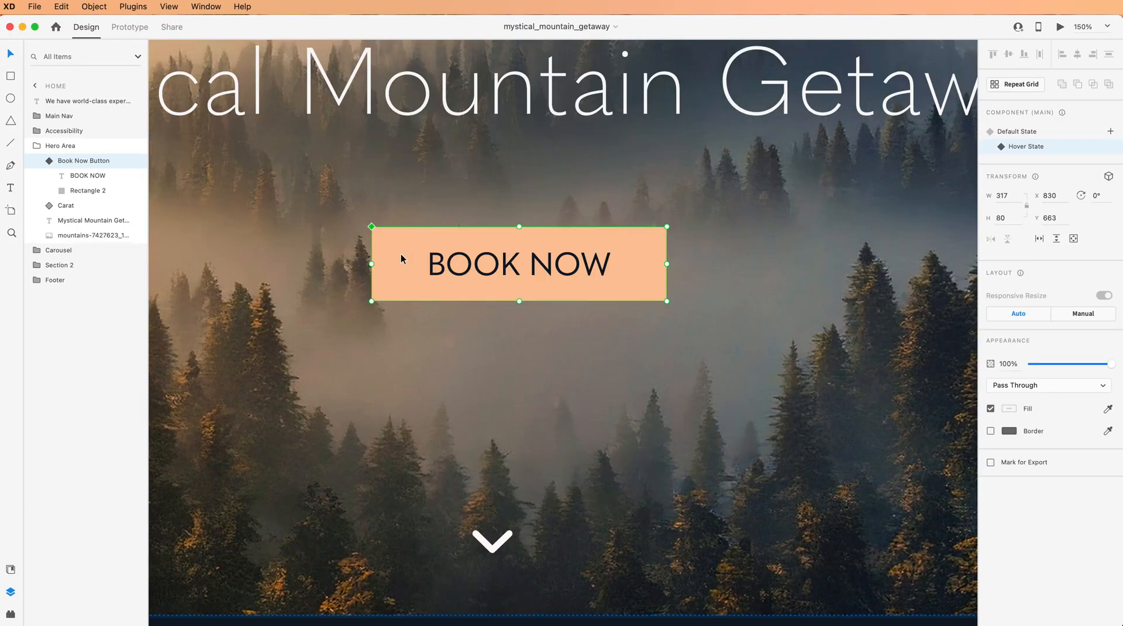
pyautogui.moveTo(405, 287)
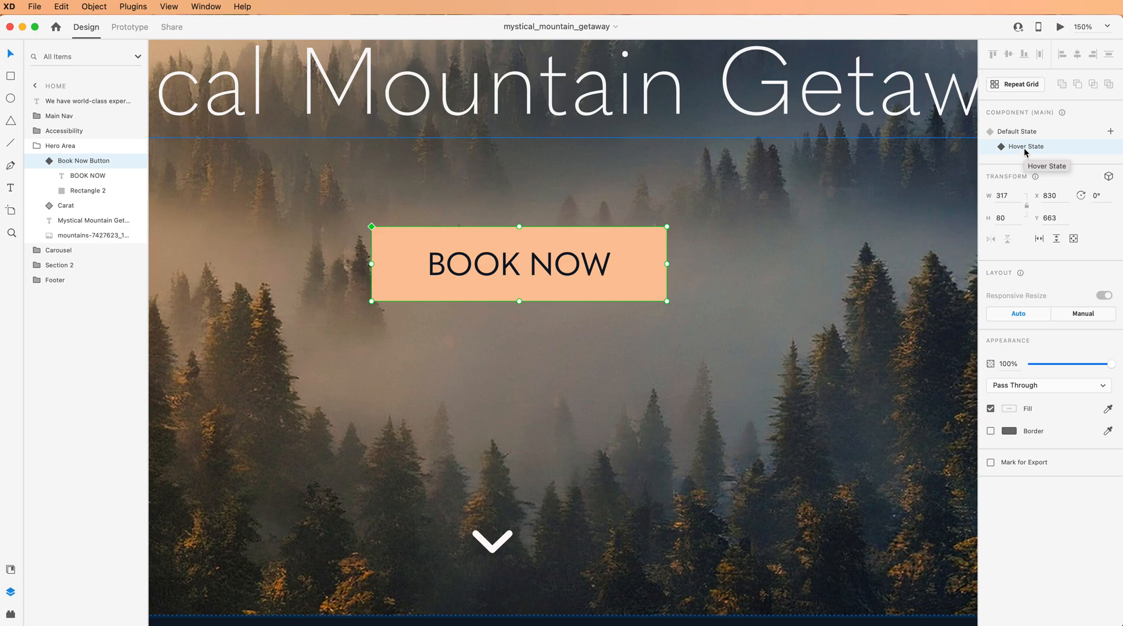
# Step: Switch the Book Now Button to its 260 by 66 Default State and reopen the preview
pyautogui.click(1018, 131)
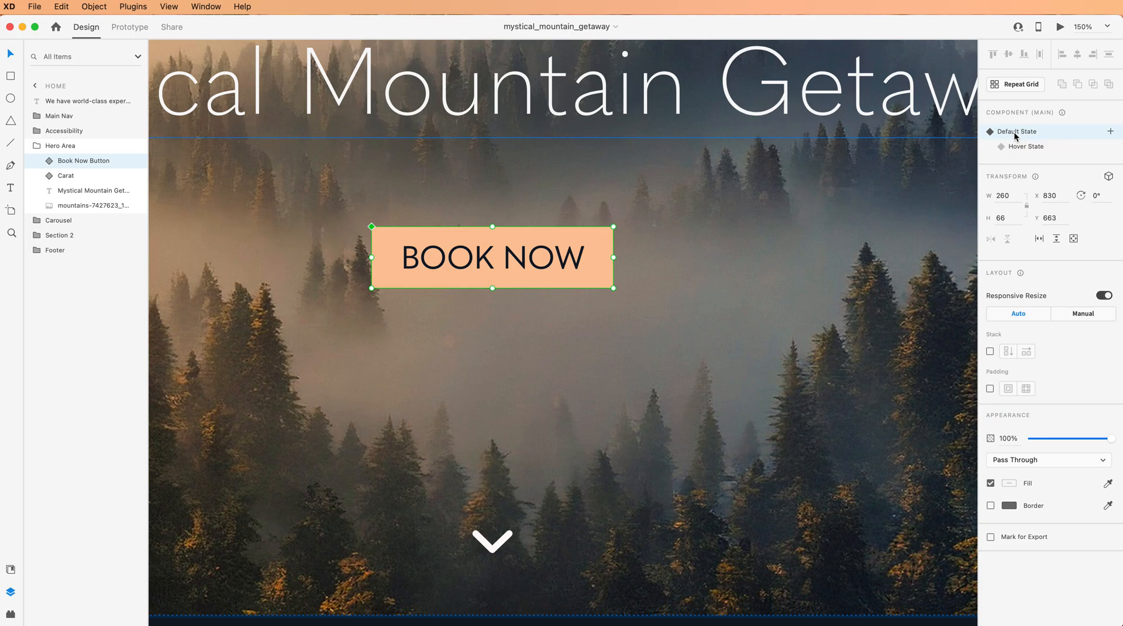
pyautogui.moveTo(829, 43)
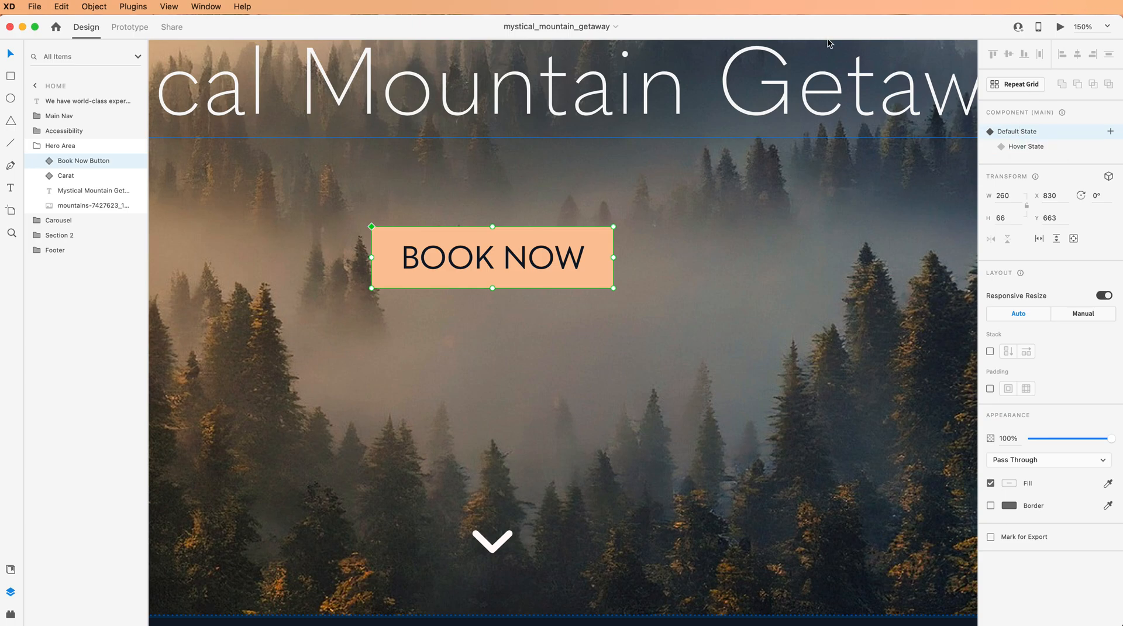
pyautogui.click(1062, 26)
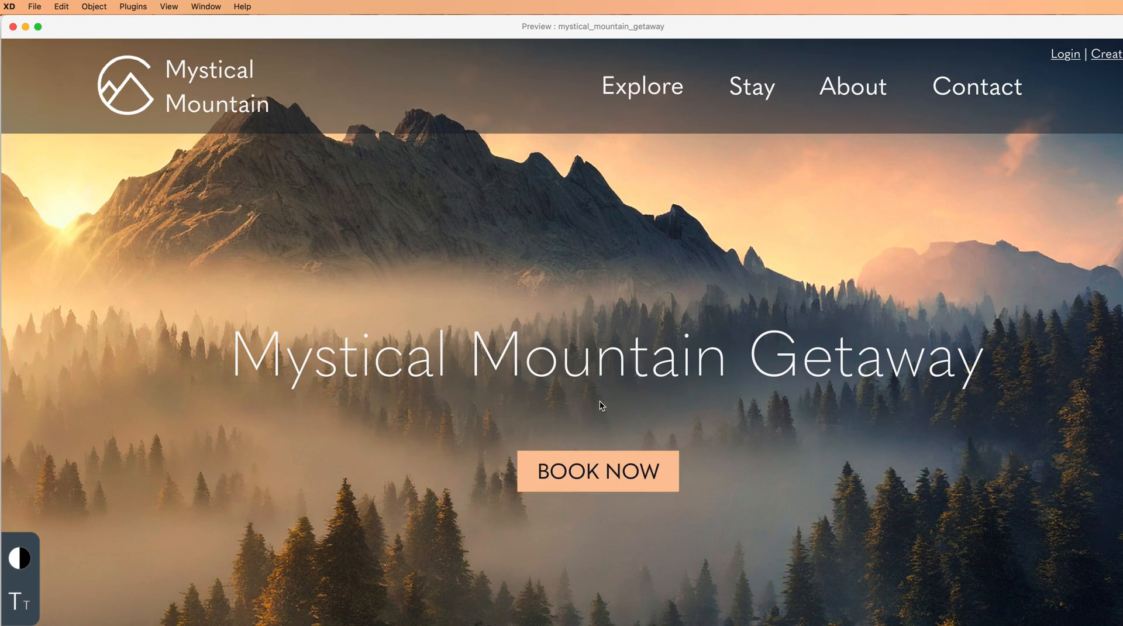
# Step: Scroll the preview to test BOOK NOW growing on hover, then close the preview
pyautogui.scroll(-3)
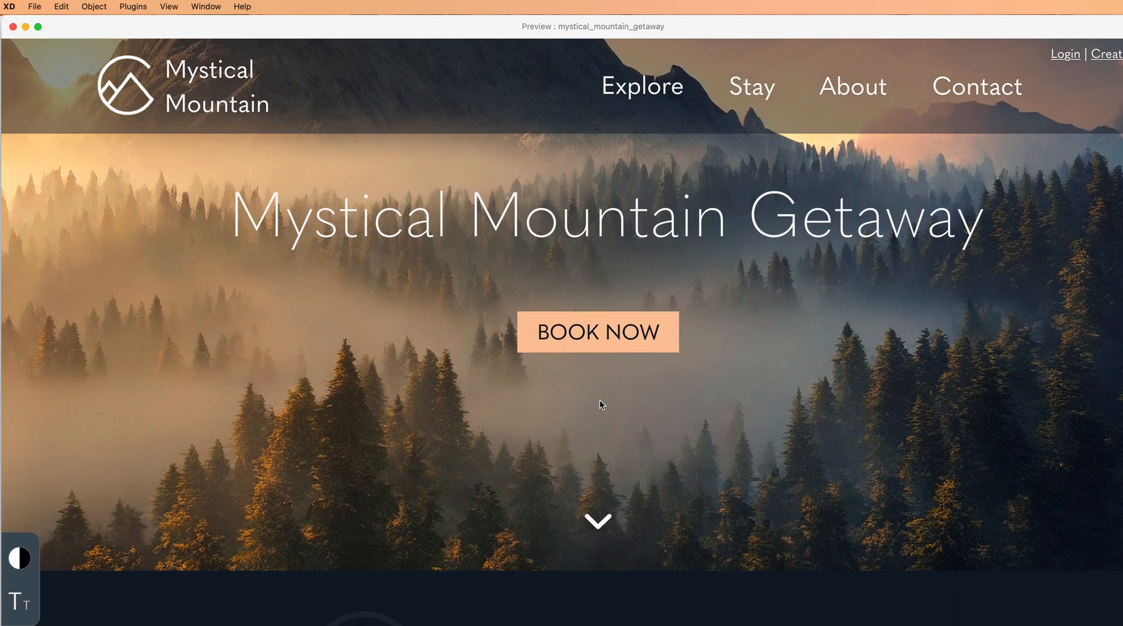
pyautogui.scroll(-3)
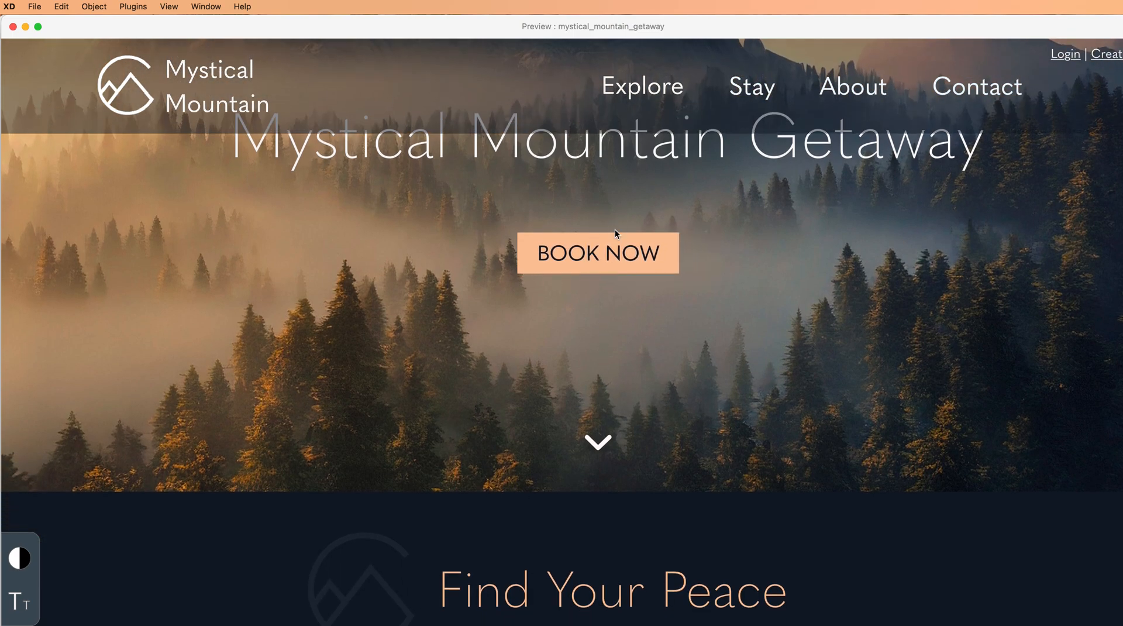
pyautogui.moveTo(598, 282)
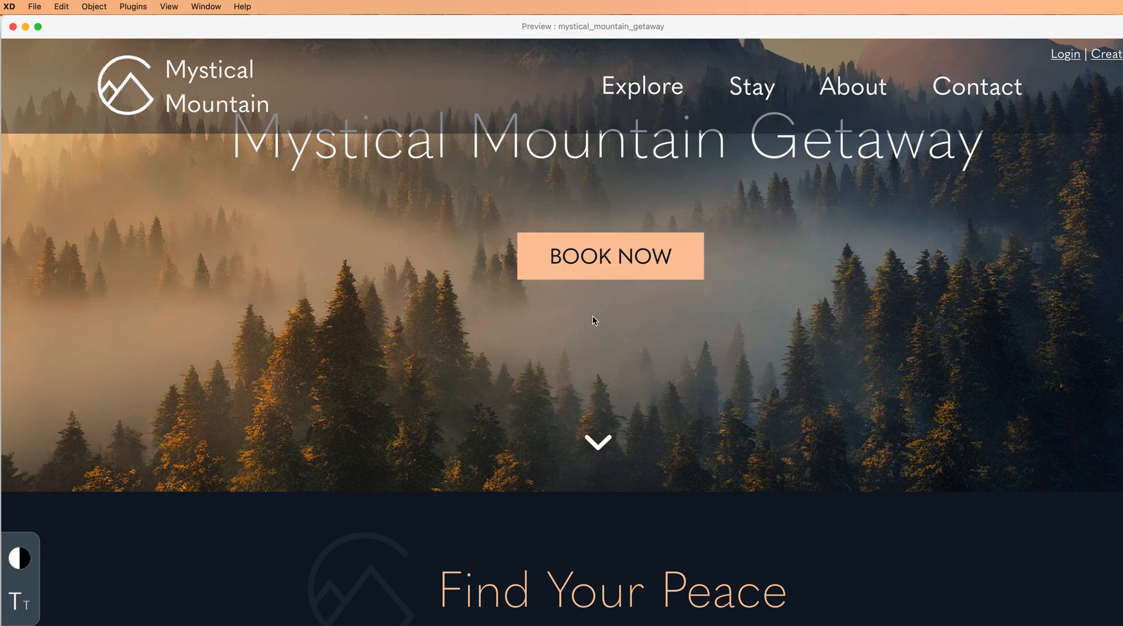
pyautogui.moveTo(527, 249)
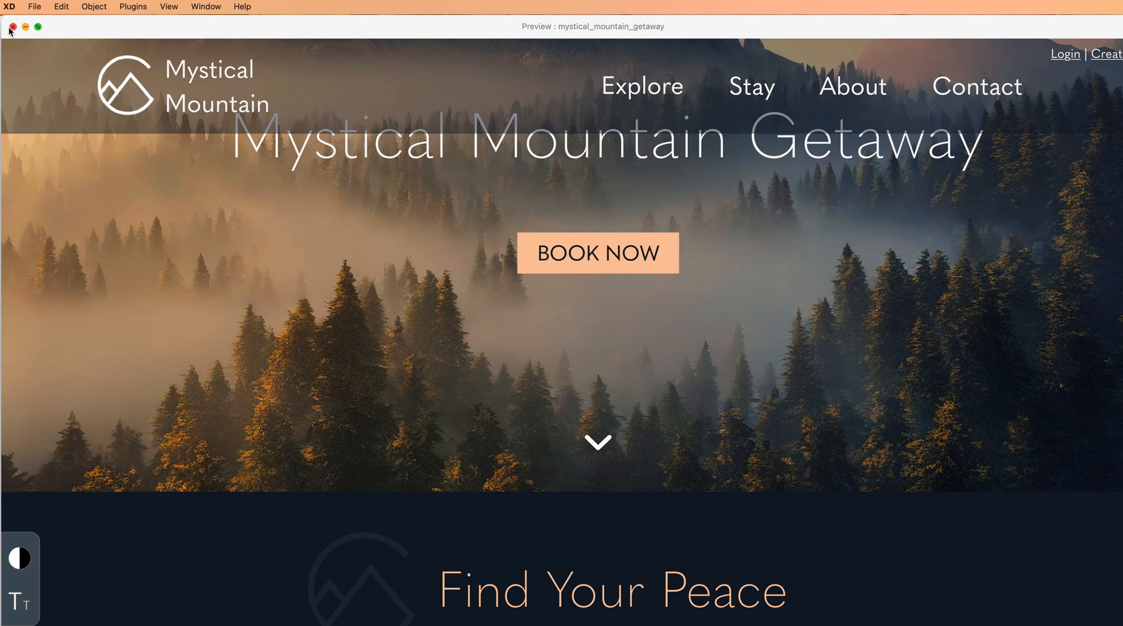
pyautogui.click(12, 28)
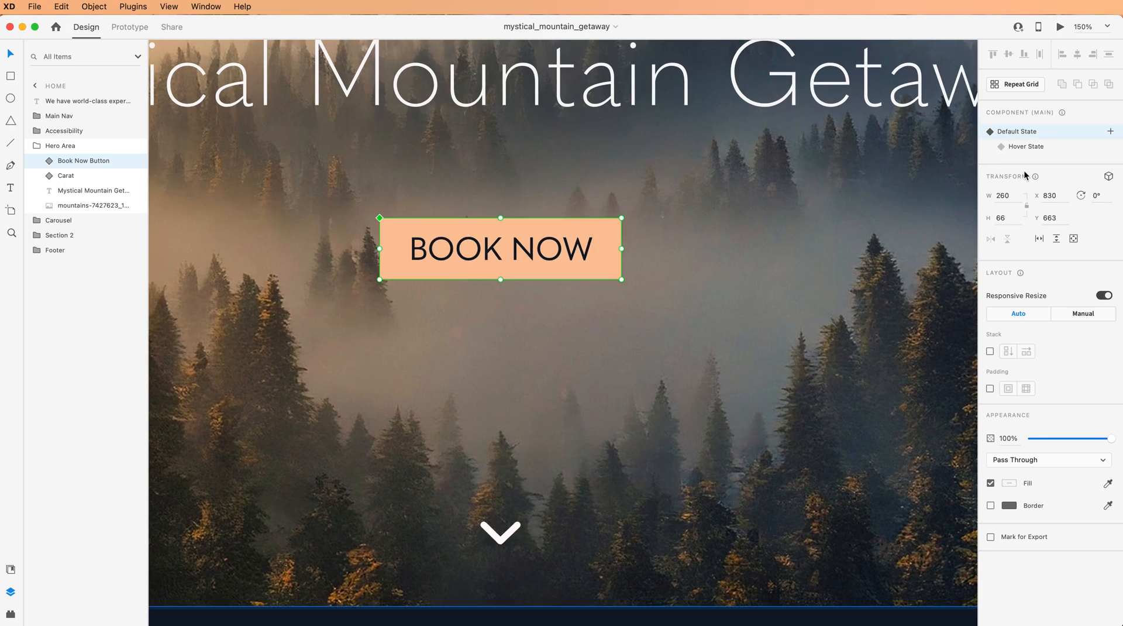
# Step: Delete the oversized Hover State and add a fresh Hover State at 260 by 66
pyautogui.click(1024, 146)
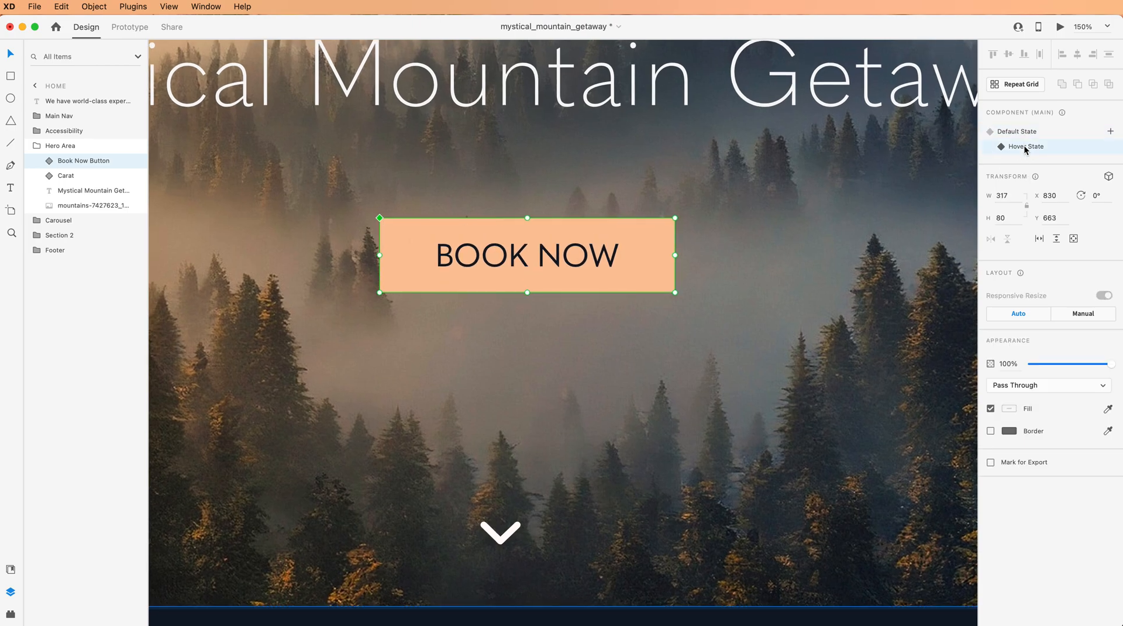
pyautogui.click(1017, 131)
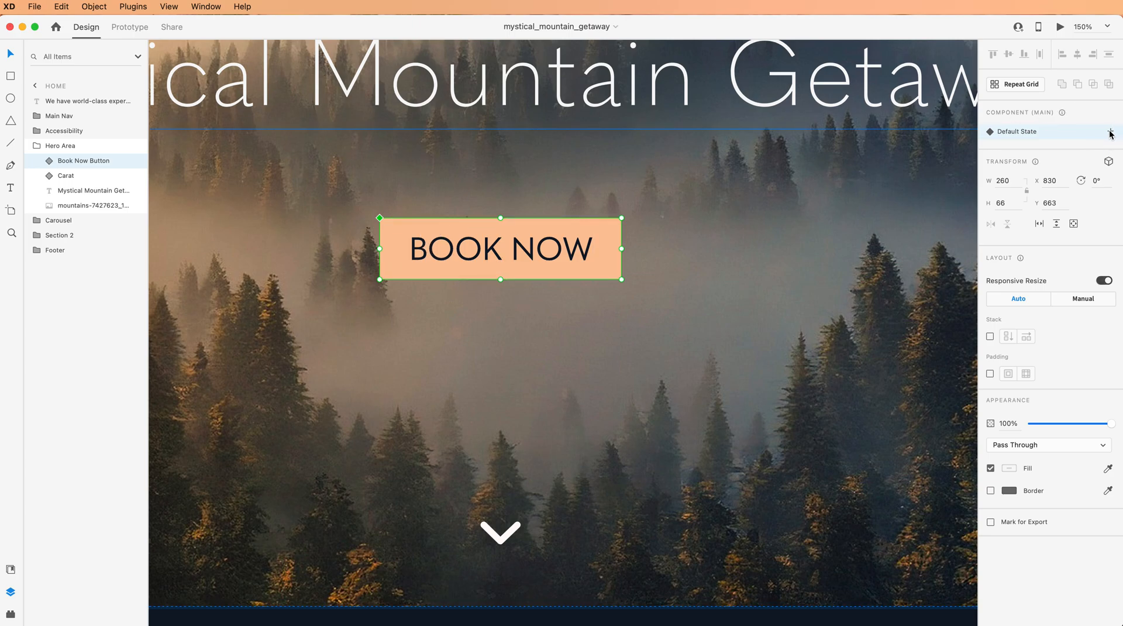
pyautogui.click(1111, 131)
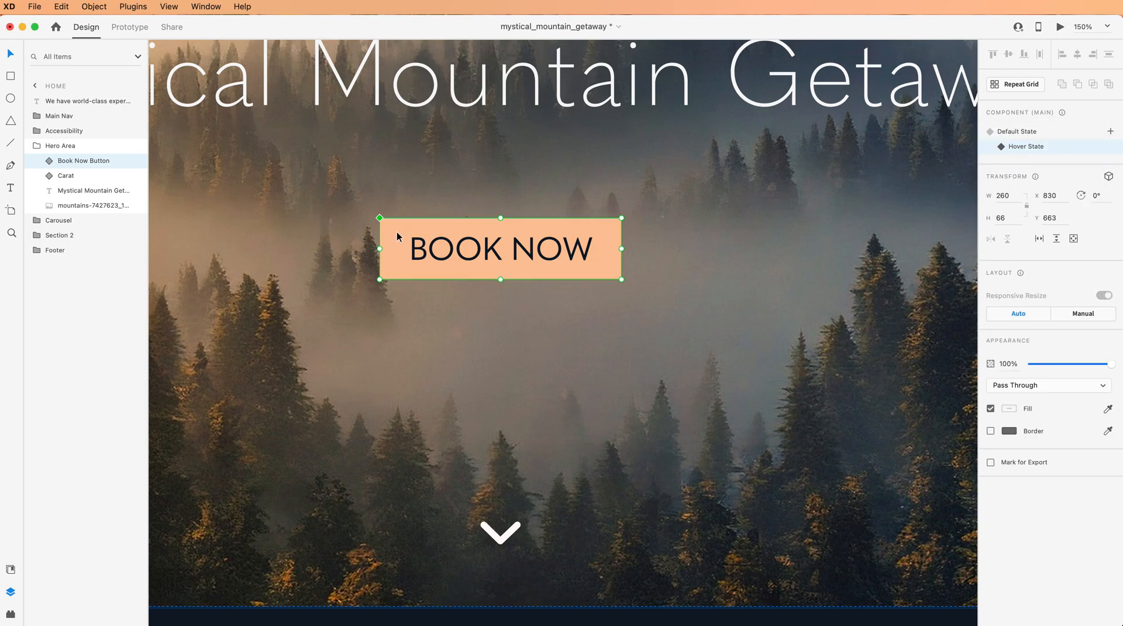
pyautogui.moveTo(365, 210)
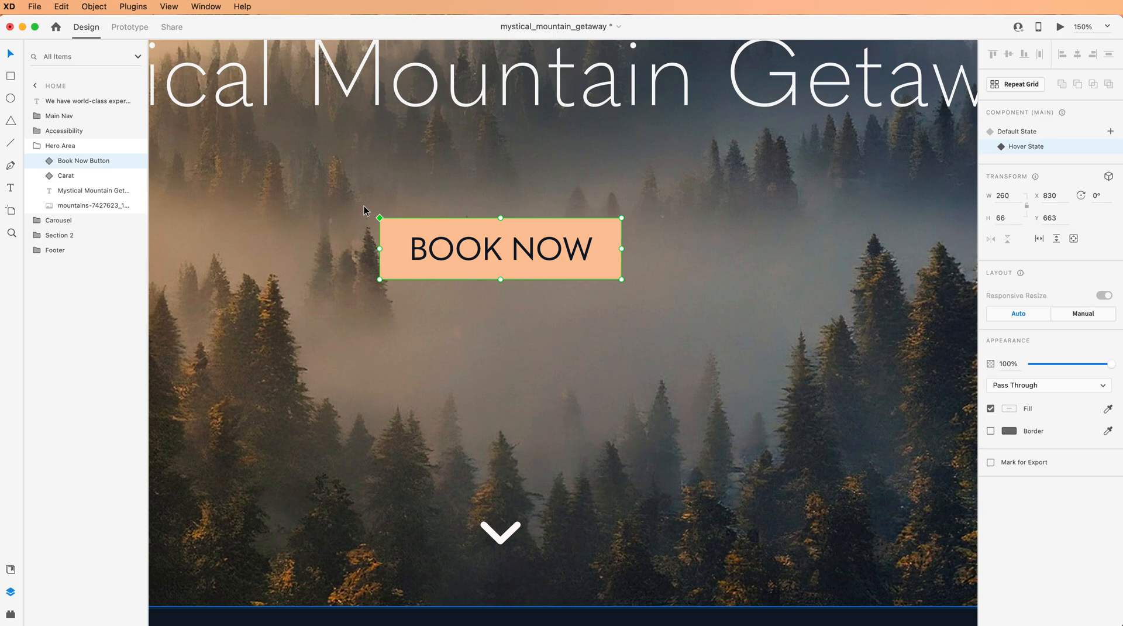
pyautogui.moveTo(50, 164)
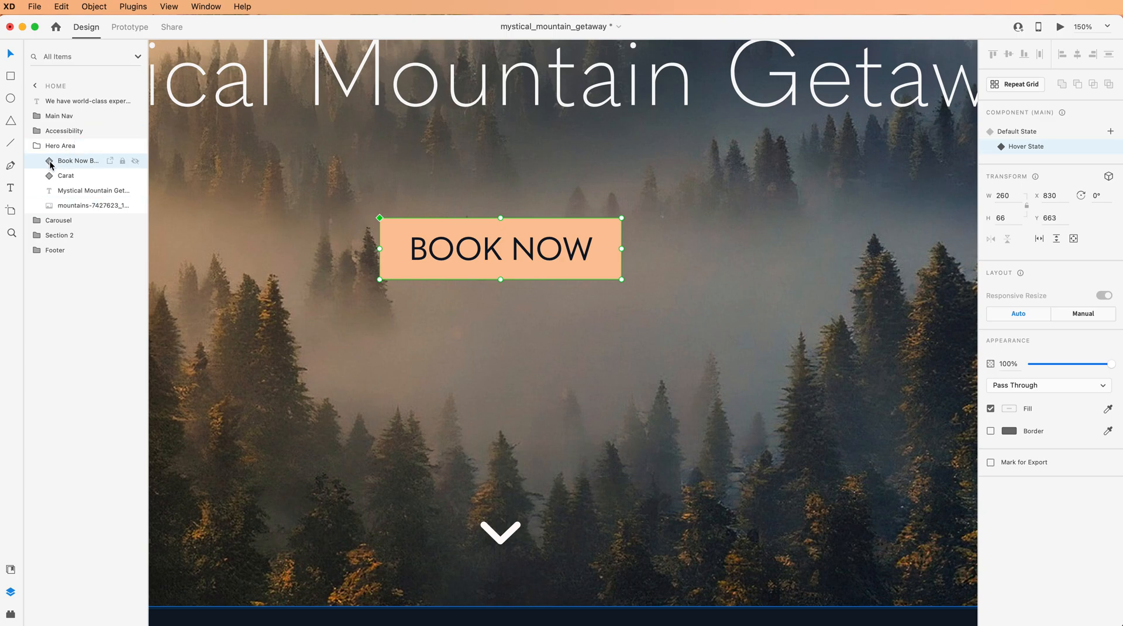
# Step: Scale Rectangle 2 from its centre so the hover-state button becomes 298 by 76
pyautogui.click(48, 160)
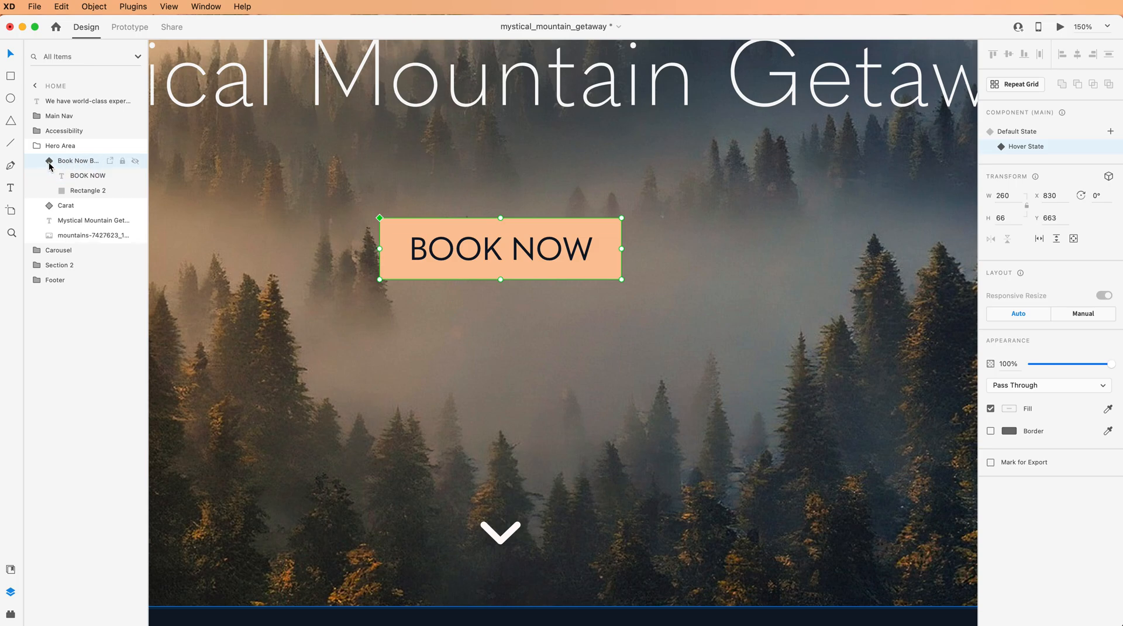
pyautogui.click(87, 191)
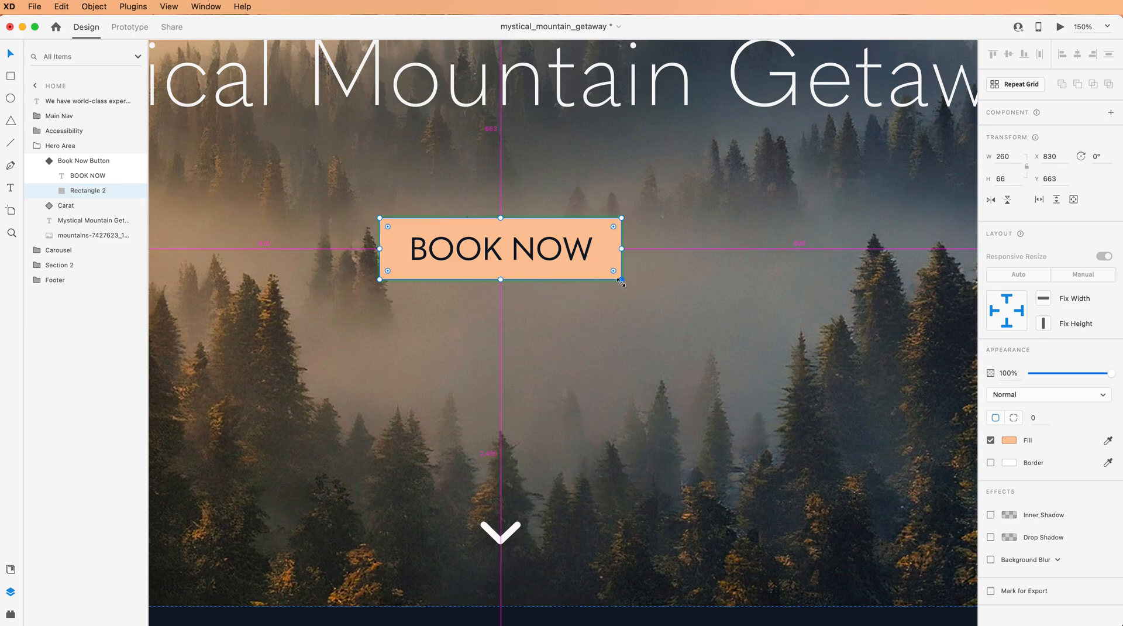
pyautogui.moveTo(620, 277); pyautogui.dragTo(631, 286)
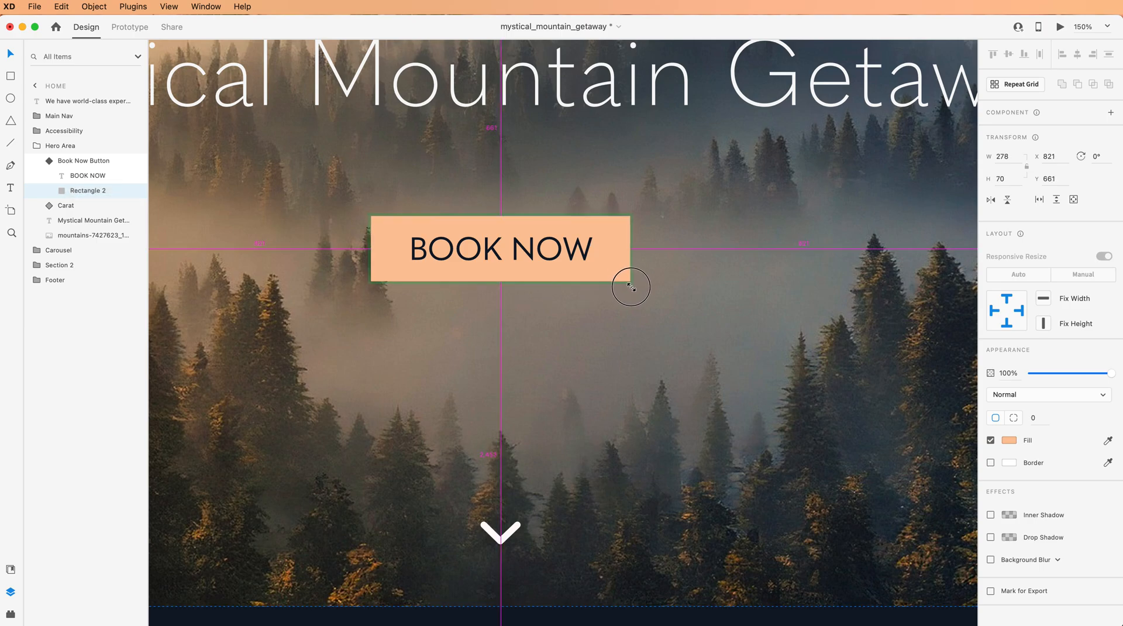
pyautogui.moveTo(630, 286); pyautogui.dragTo(636, 292)
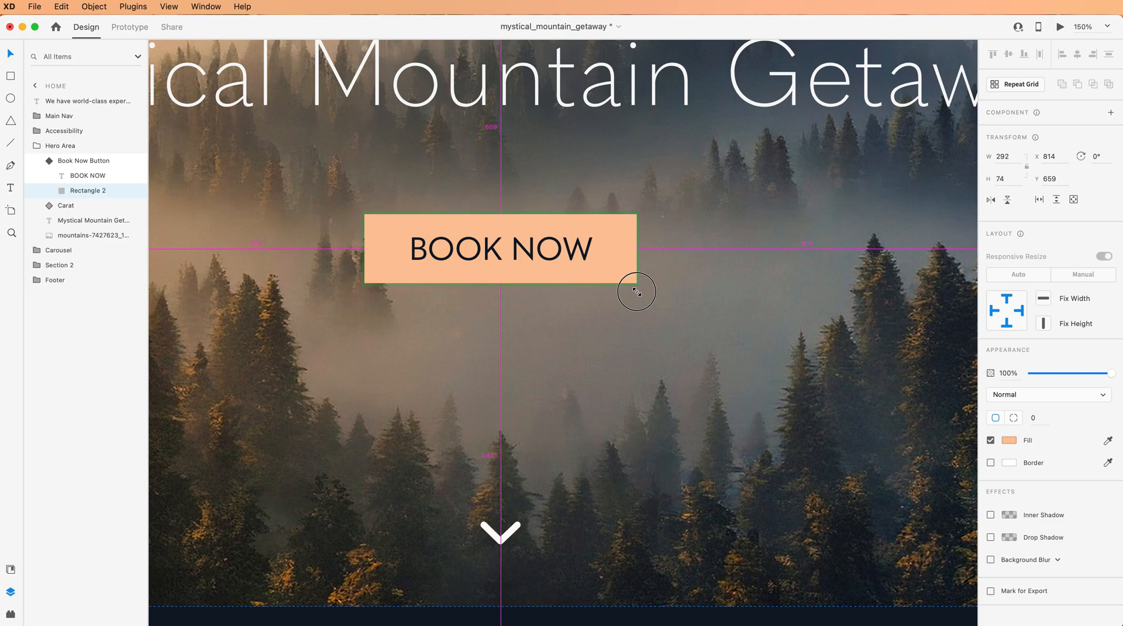
pyautogui.moveTo(637, 292); pyautogui.dragTo(640, 284)
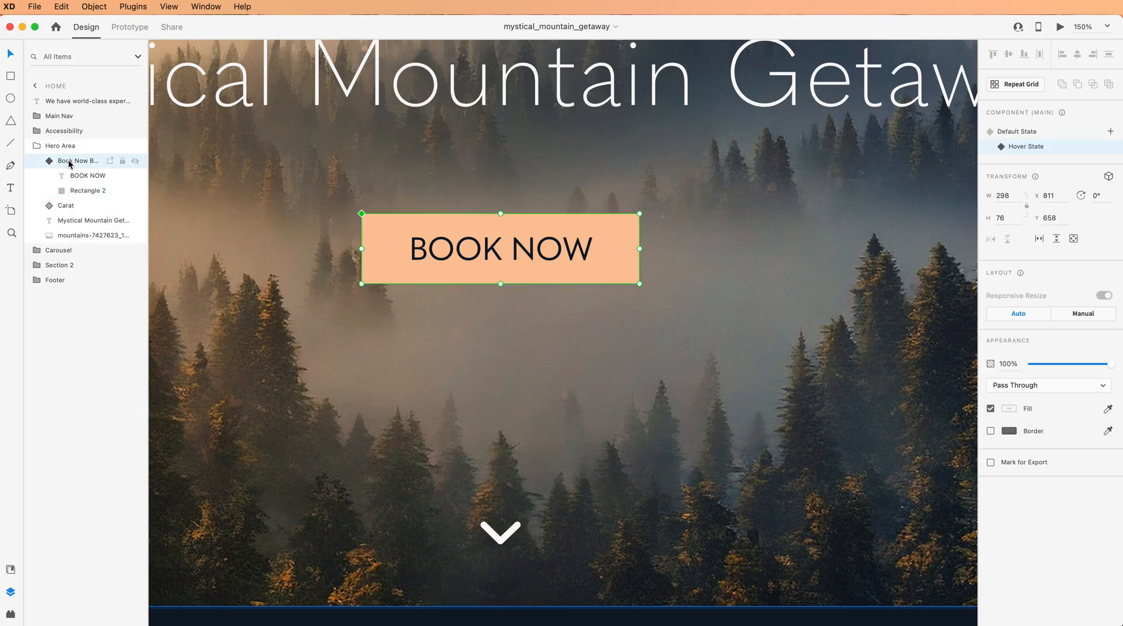
# Step: Select Book Now Button, restore its 260 by 66 Default State, and start the preview
pyautogui.doubleClick(77, 160)
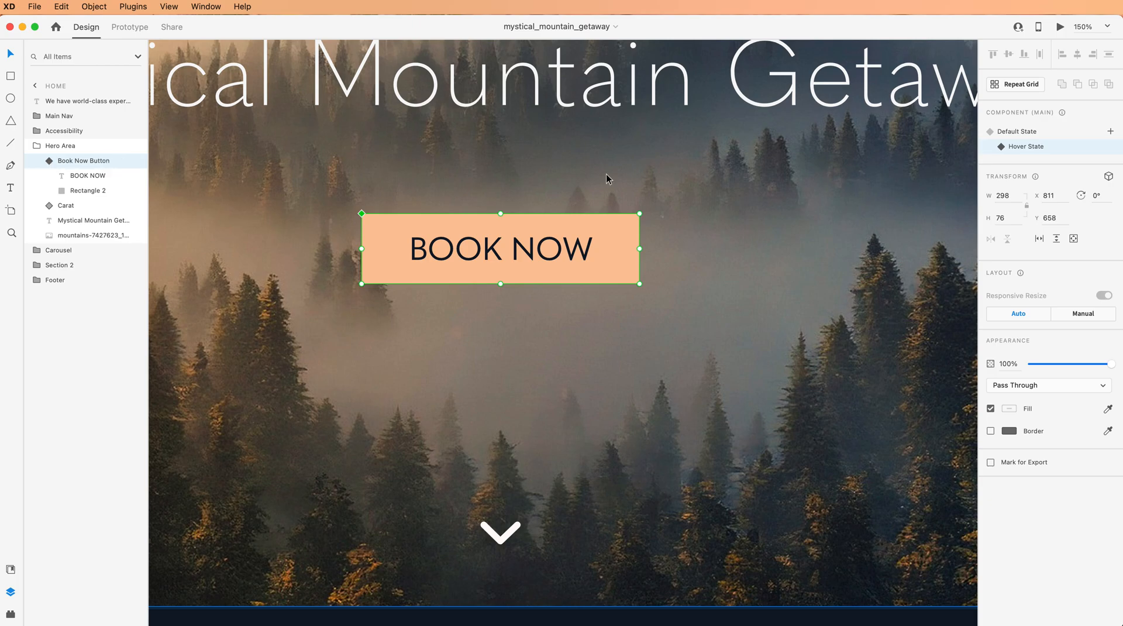
pyautogui.click(1017, 132)
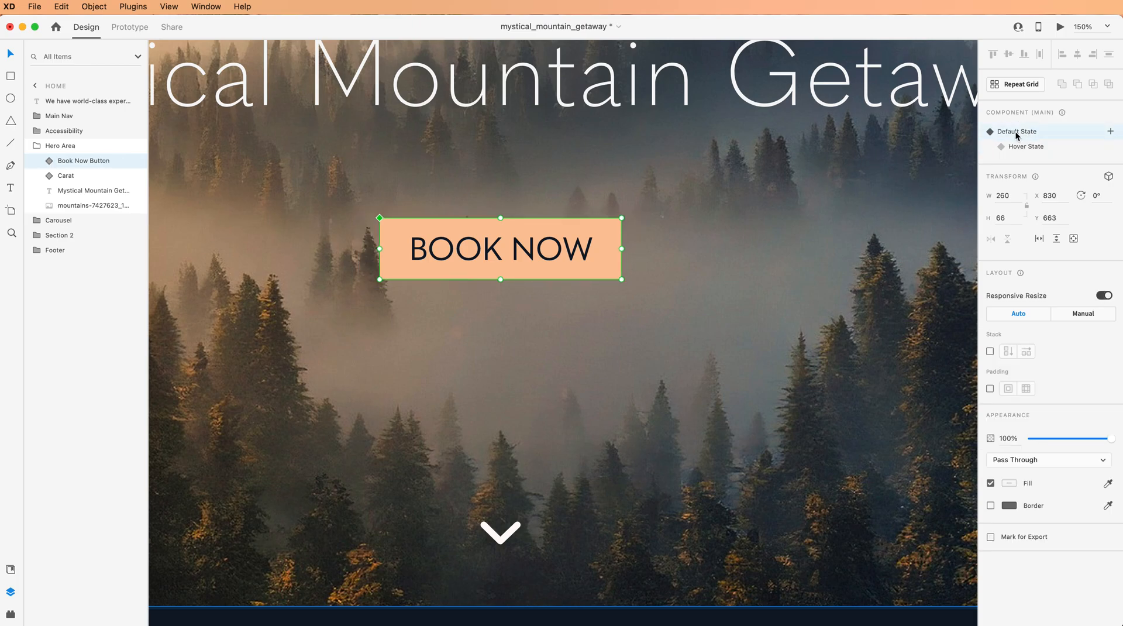
pyautogui.moveTo(1017, 131)
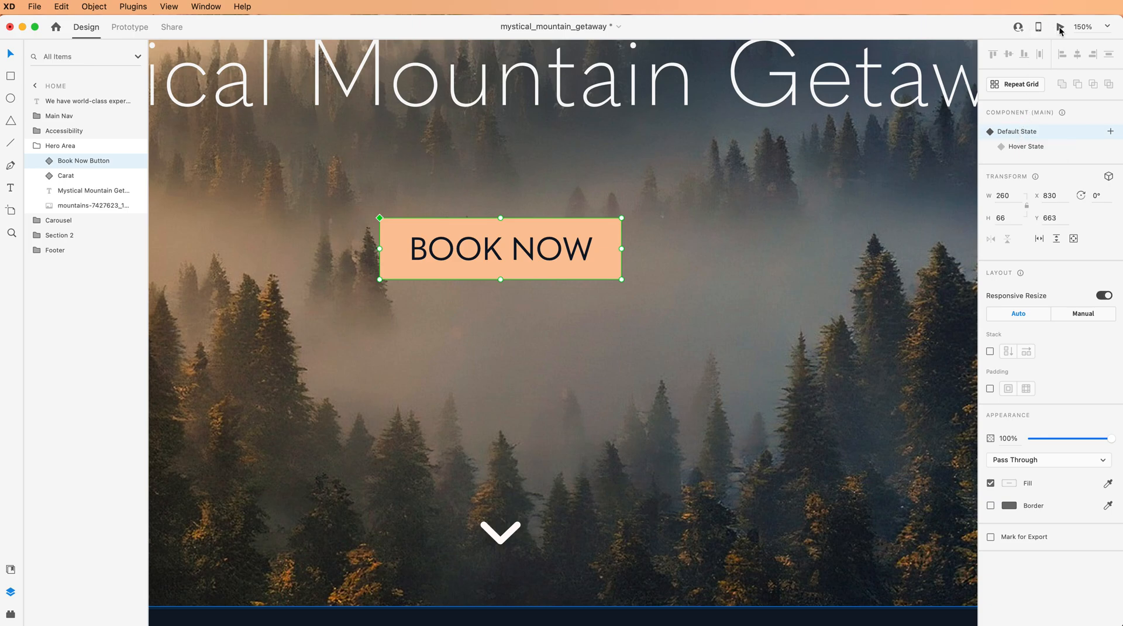
pyautogui.click(1060, 26)
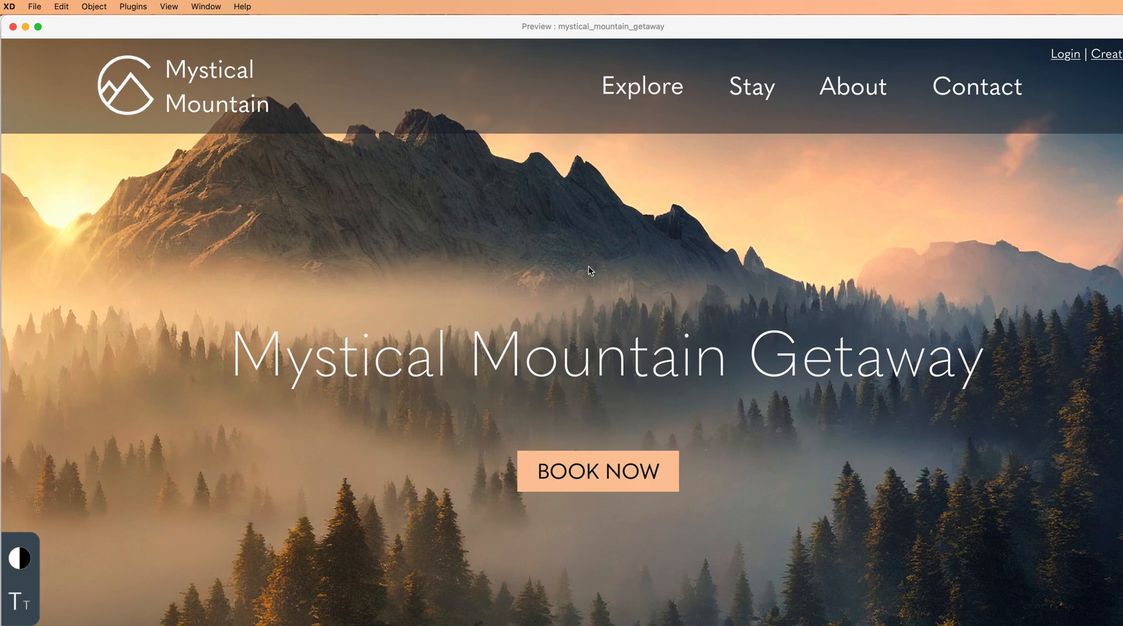
pyautogui.moveTo(648, 336)
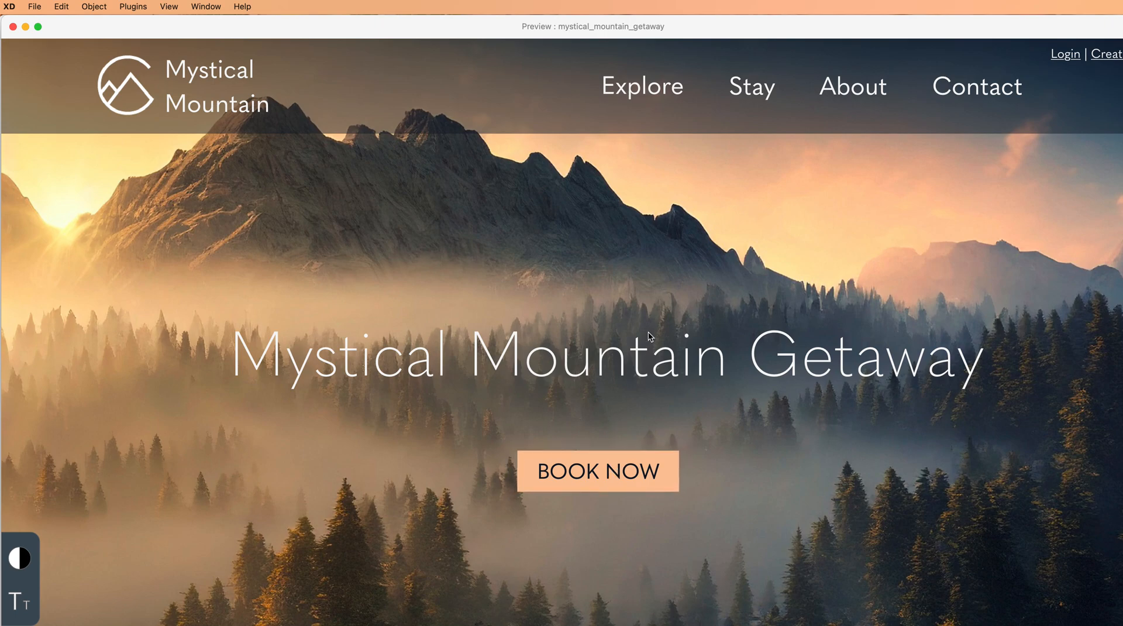